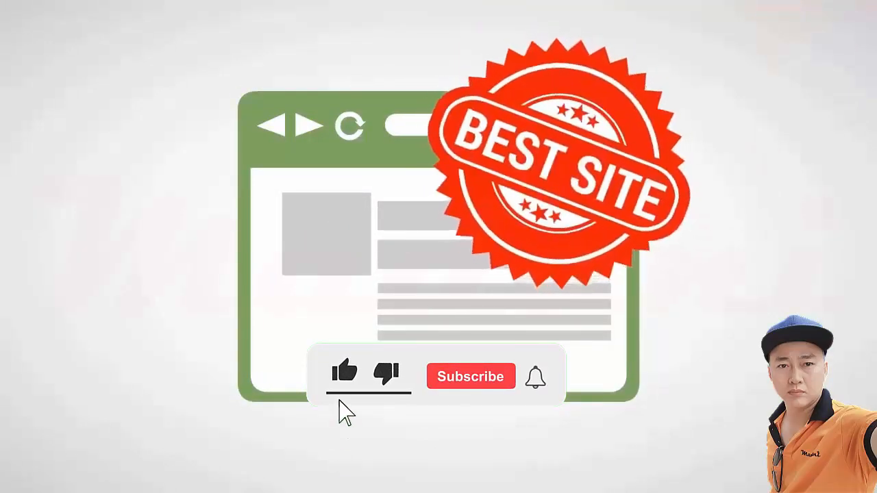
click(472, 375)
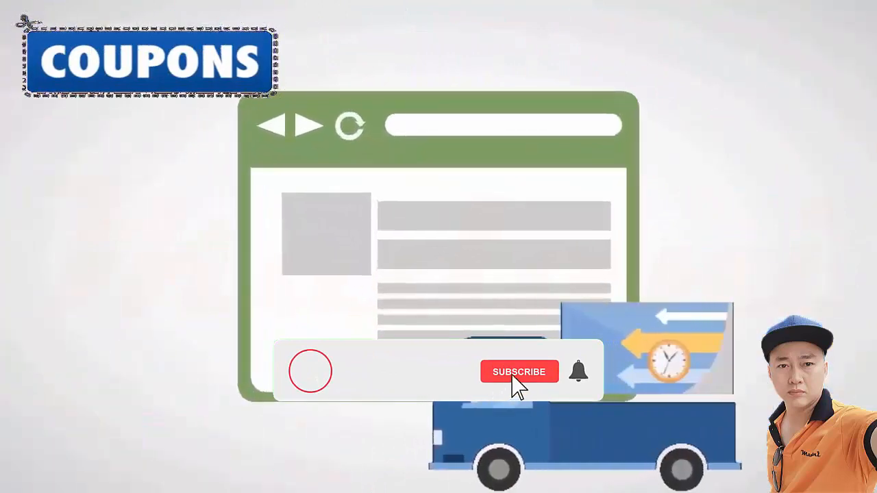
click(518, 372)
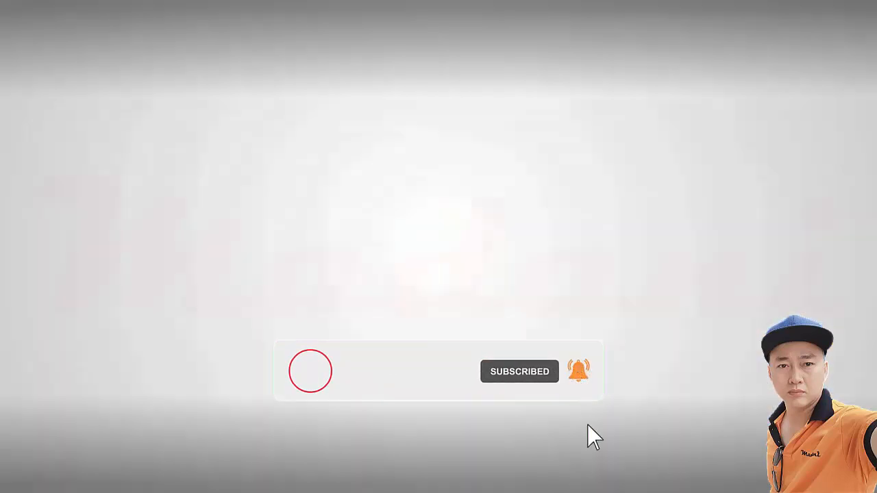